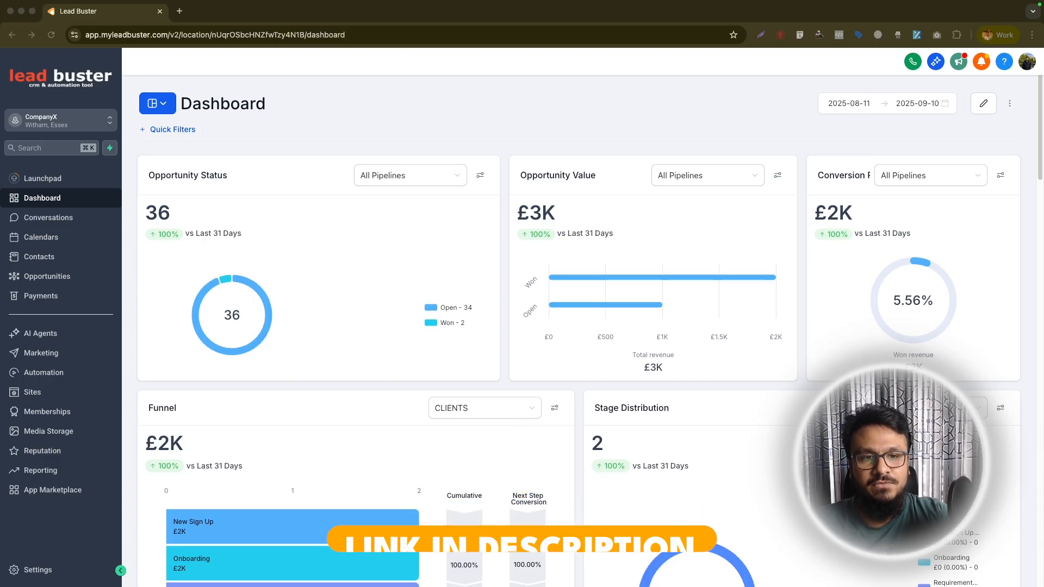
pyautogui.moveTo(253, 235)
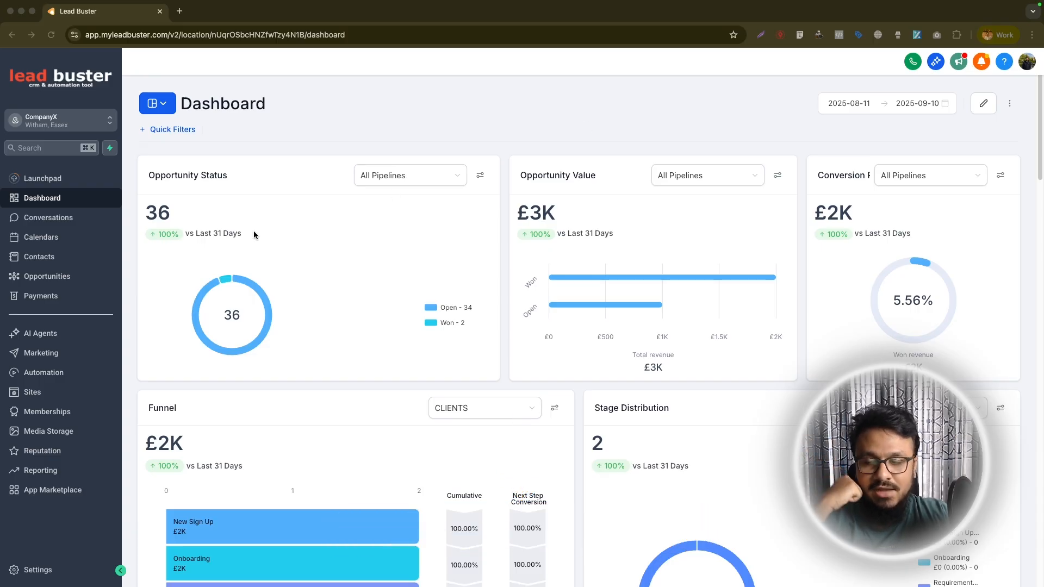
# Show the Memberships course Products list holding 'How To Grow Your Business'.
pyautogui.click(47, 411)
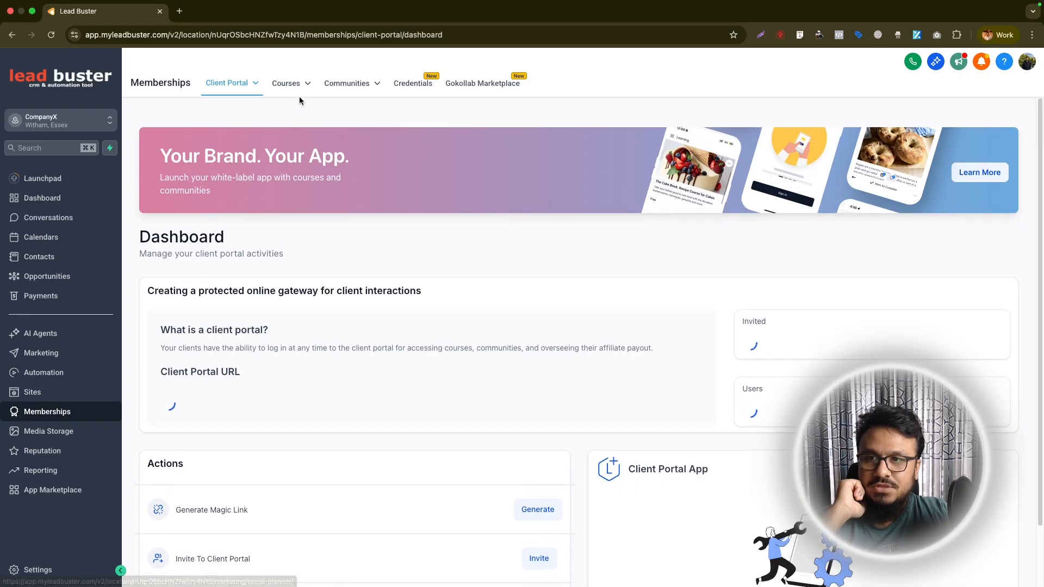
pyautogui.click(286, 83)
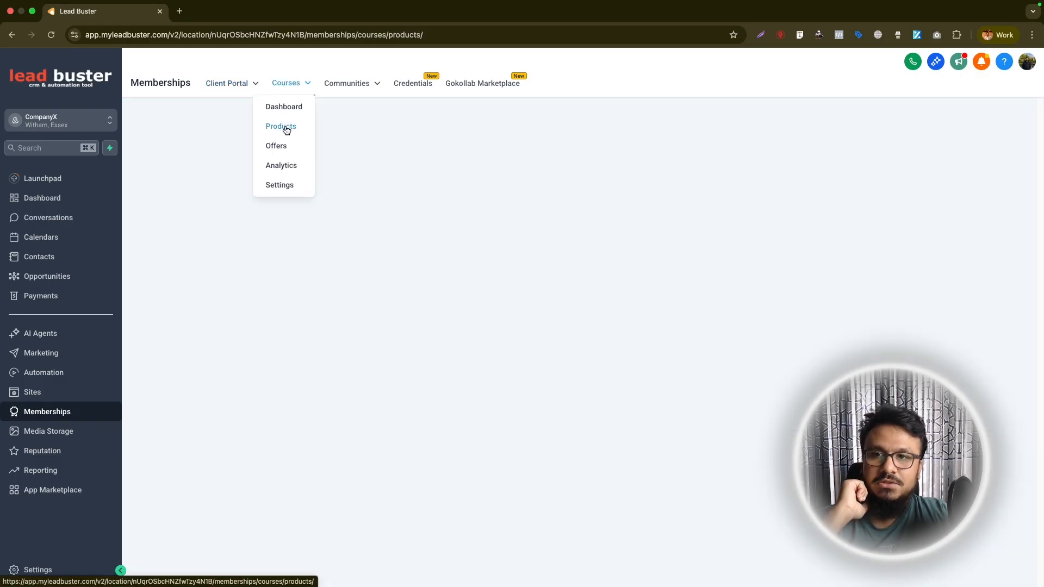
pyautogui.click(281, 126)
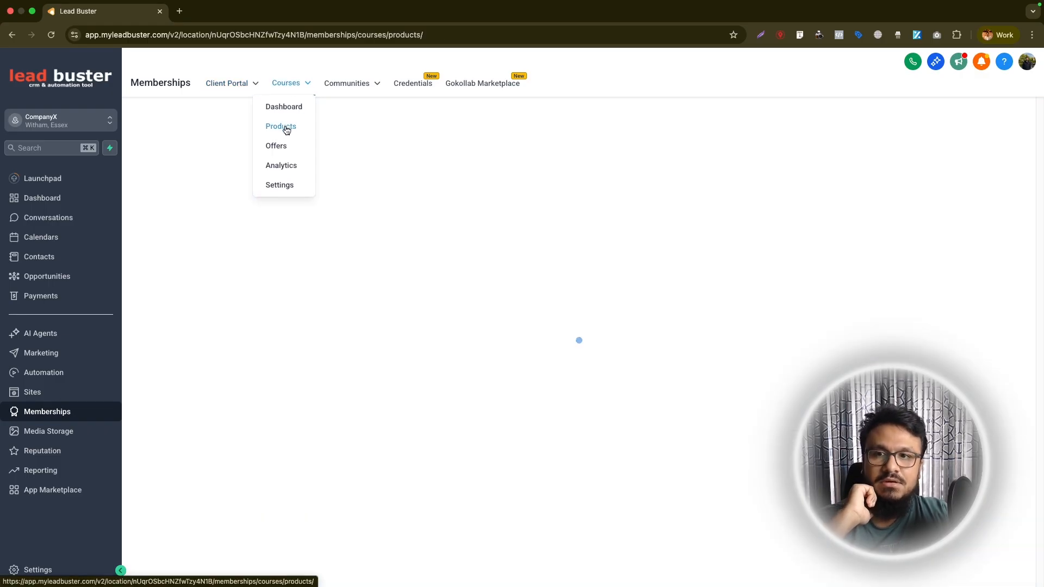
pyautogui.click(280, 126)
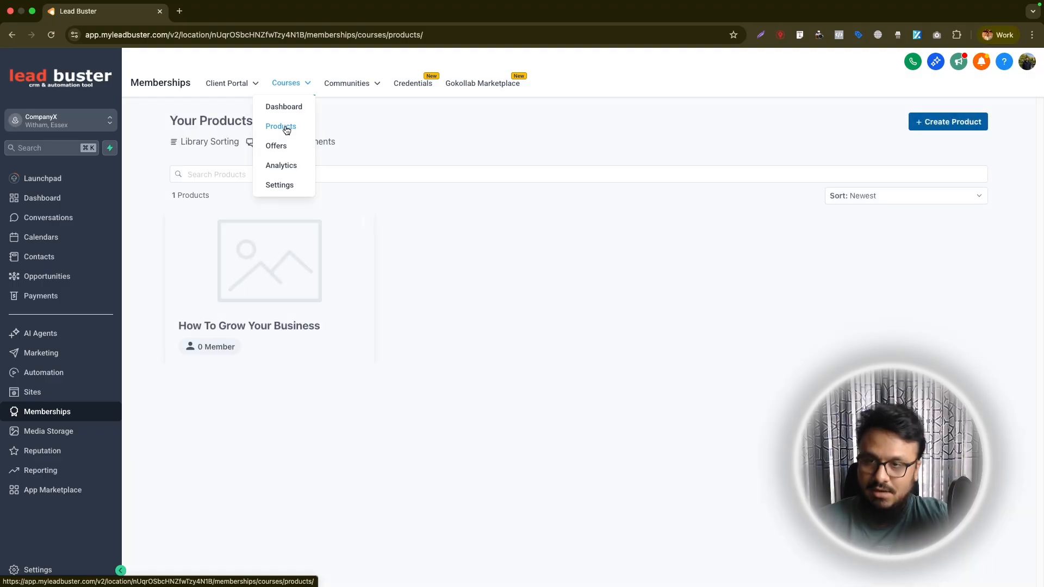
pyautogui.click(281, 126)
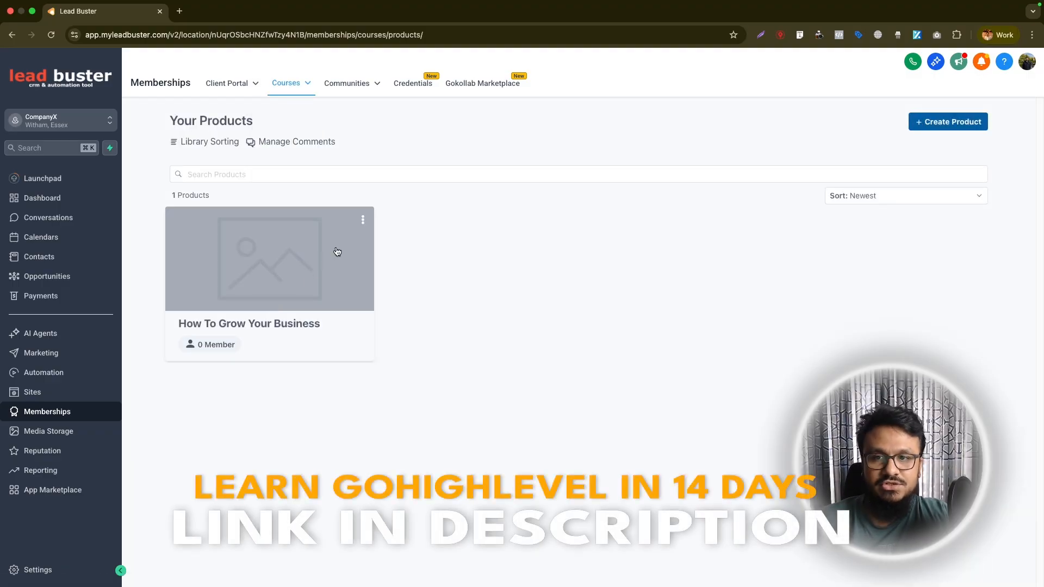
pyautogui.moveTo(332, 194)
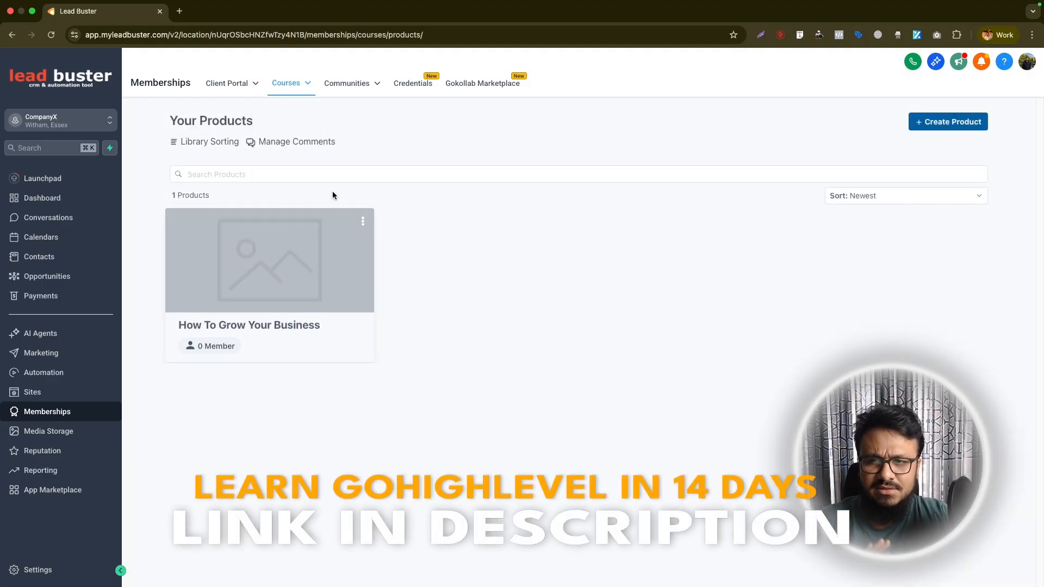
pyautogui.click(291, 83)
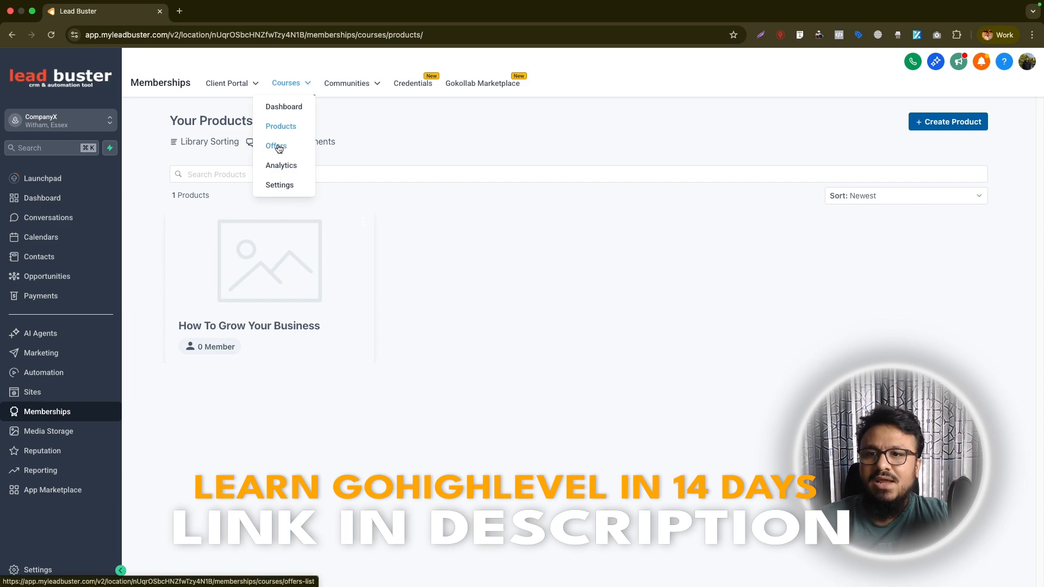
# Remove the existing 'How To Grow Your Business' offer and save, leaving the Offers list empty.
pyautogui.click(275, 146)
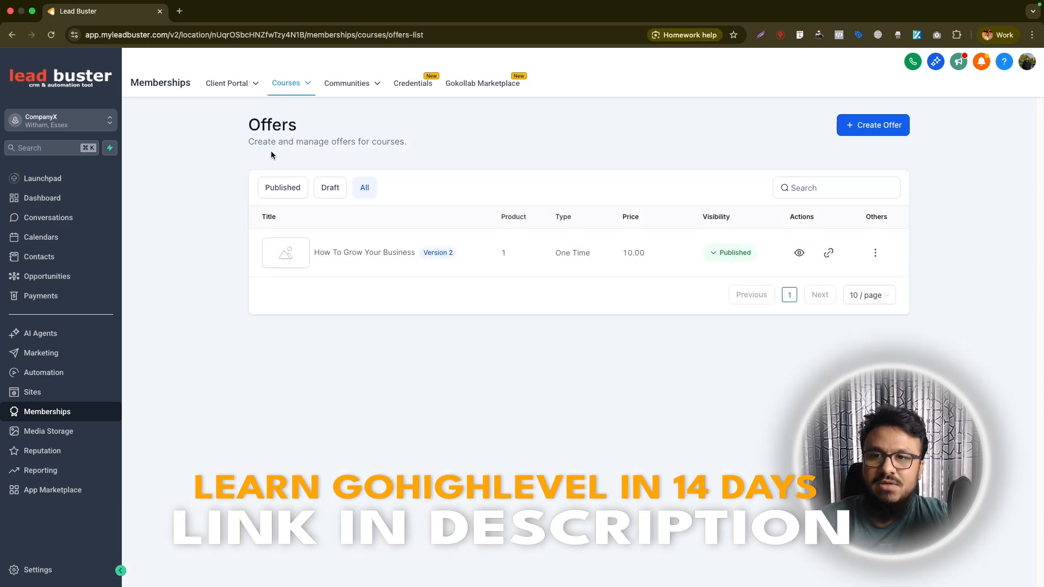
pyautogui.moveTo(895, 255)
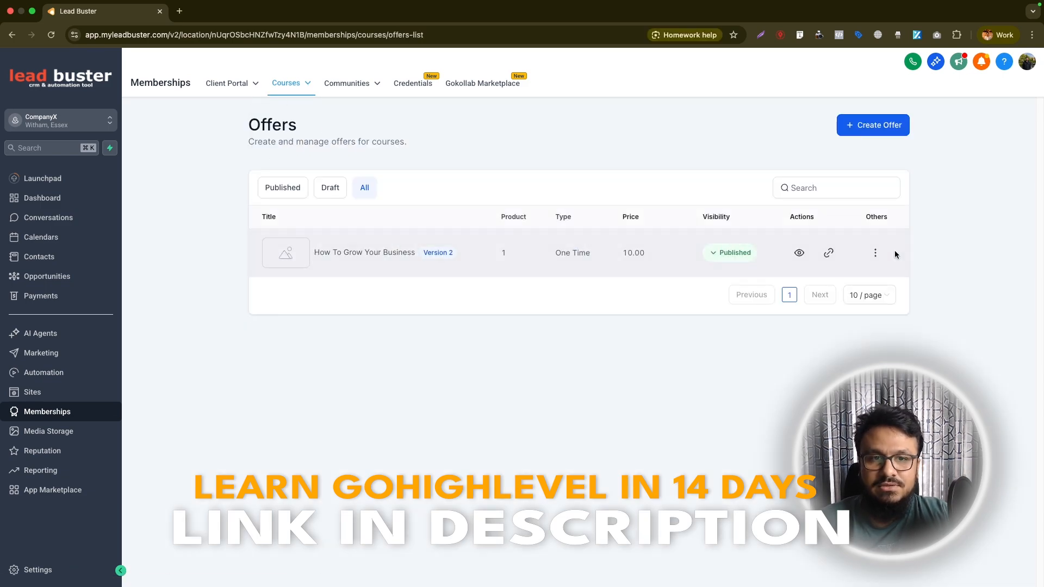
pyautogui.click(364, 252)
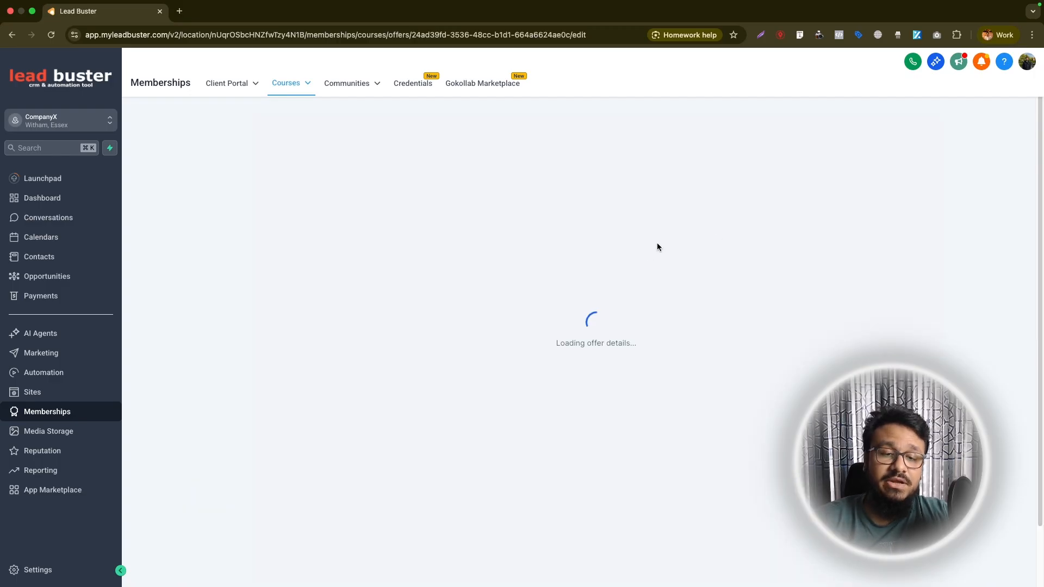
pyautogui.click(286, 83)
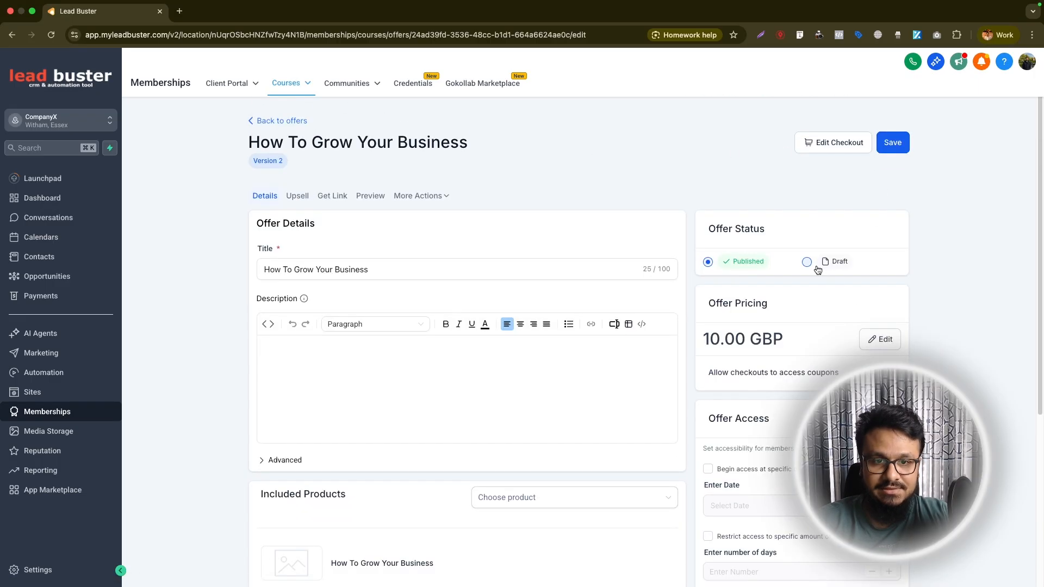
pyautogui.click(892, 142)
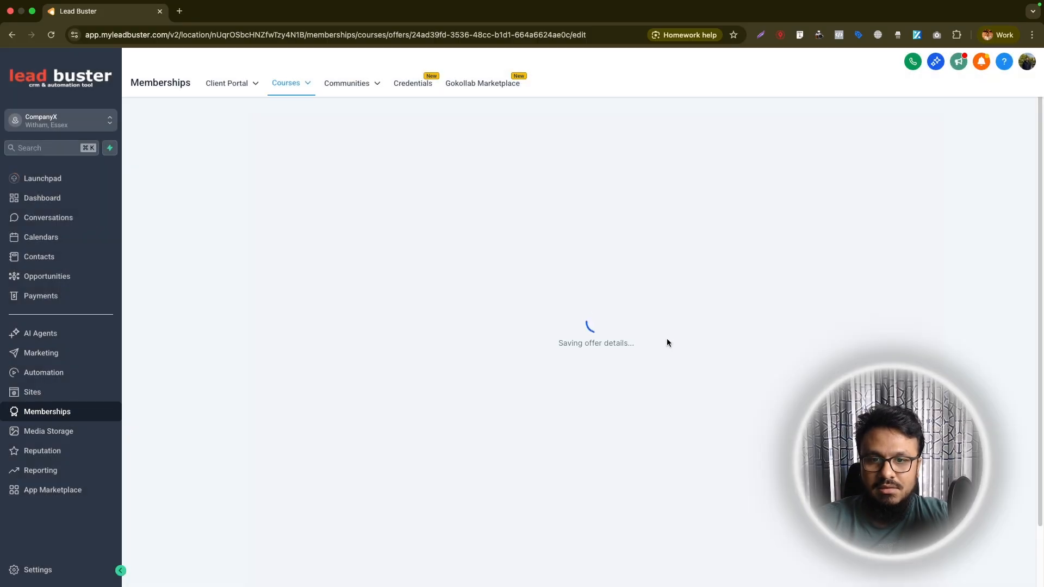
pyautogui.click(289, 82)
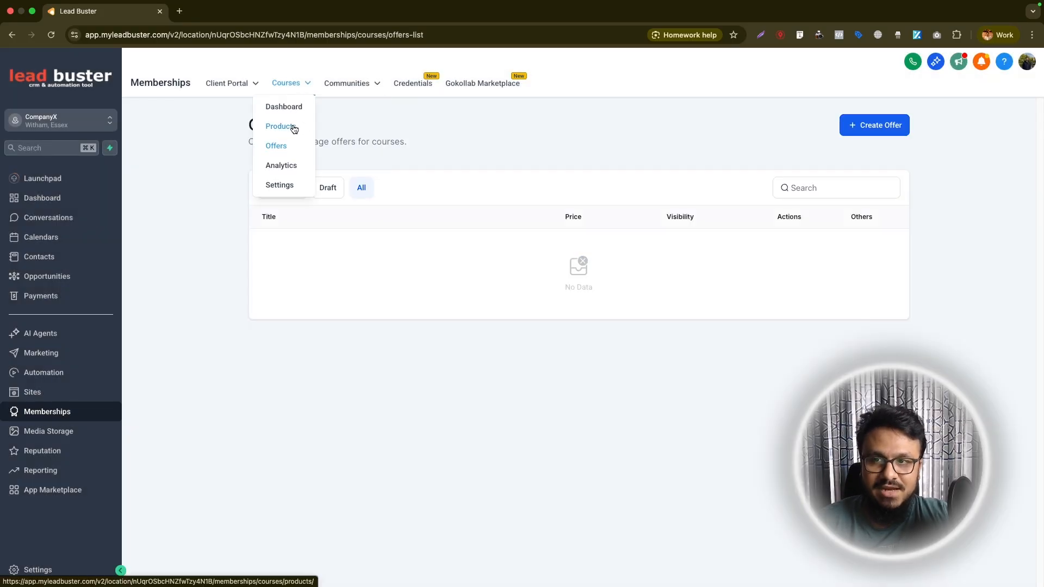
pyautogui.moveTo(275, 150)
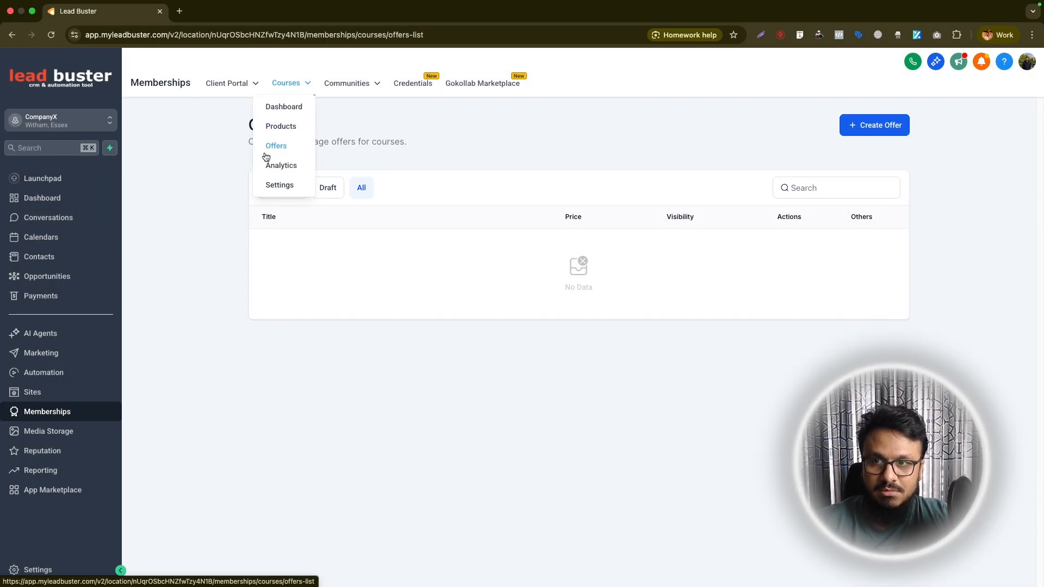
# Name the new offer 'How To Grow Your Business' and keep its type Free.
pyautogui.click(875, 124)
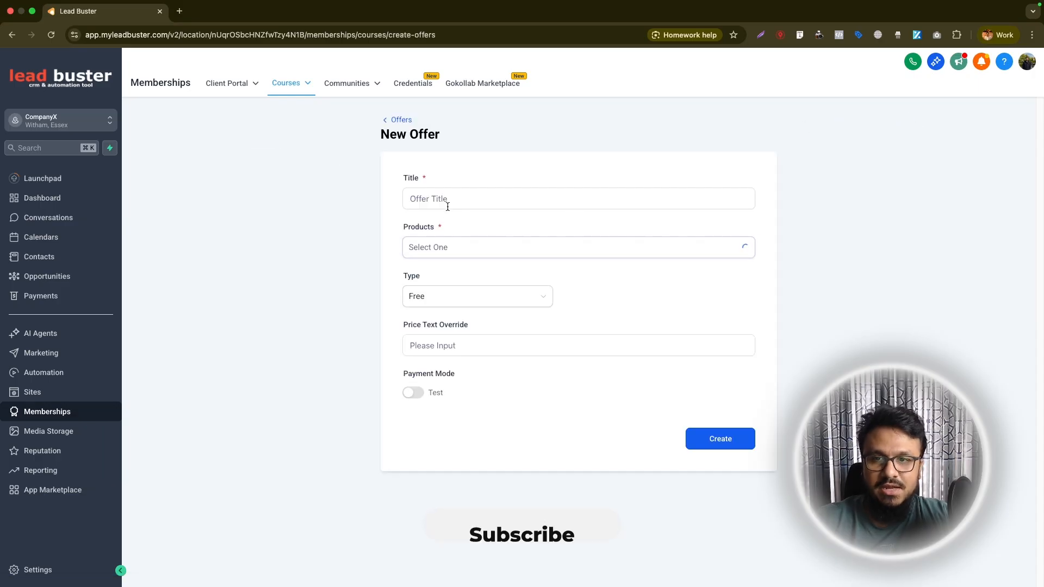
pyautogui.write('How To')
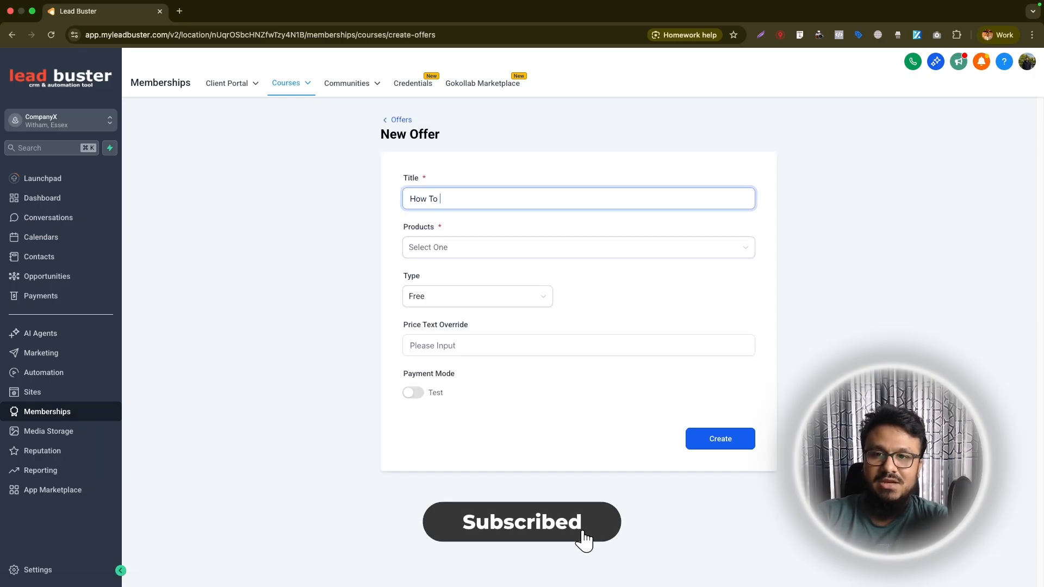
pyautogui.write('Grow Your Bu')
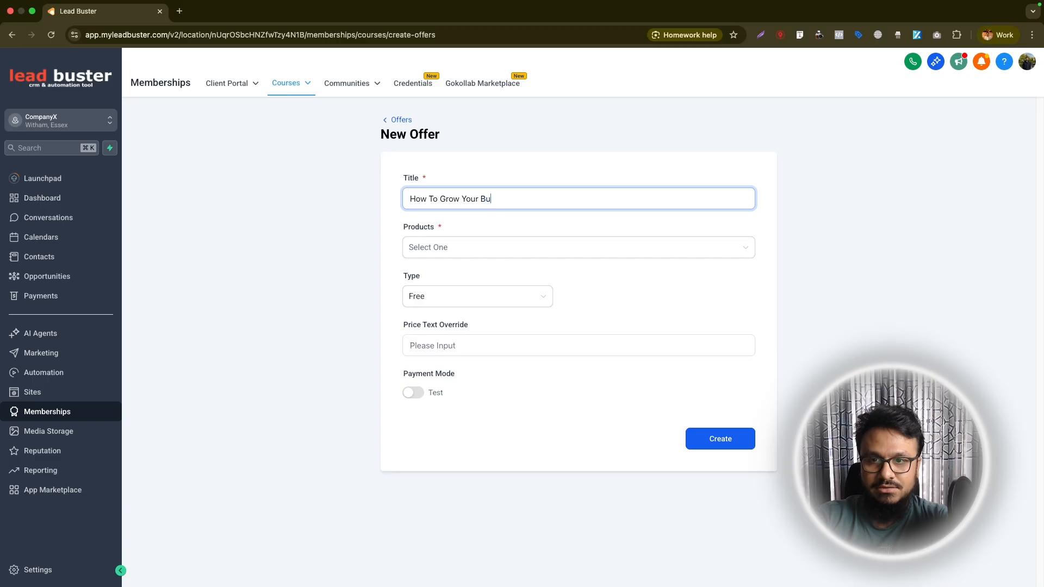
pyautogui.write('siness')
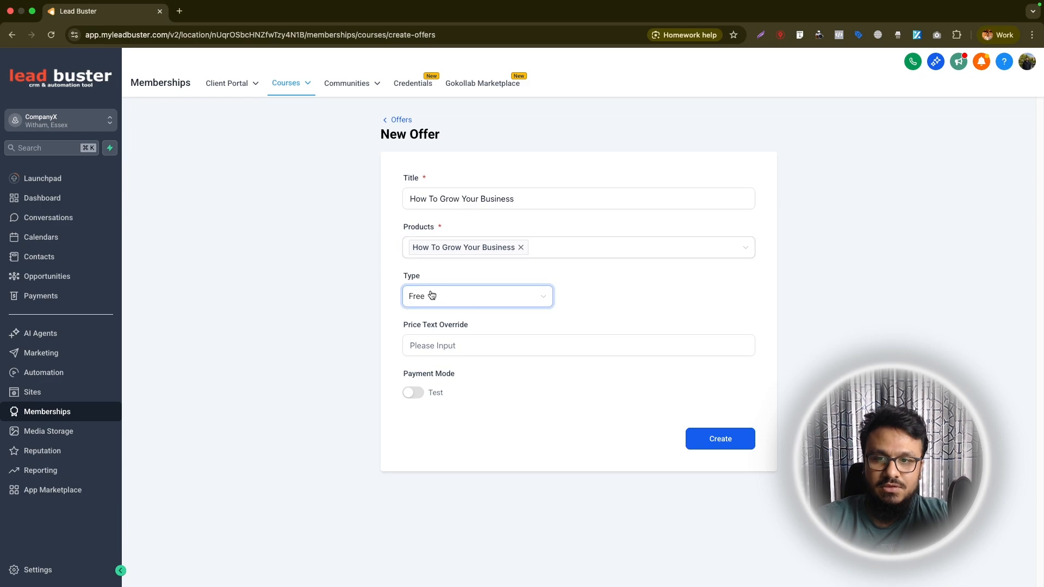
pyautogui.click(476, 296)
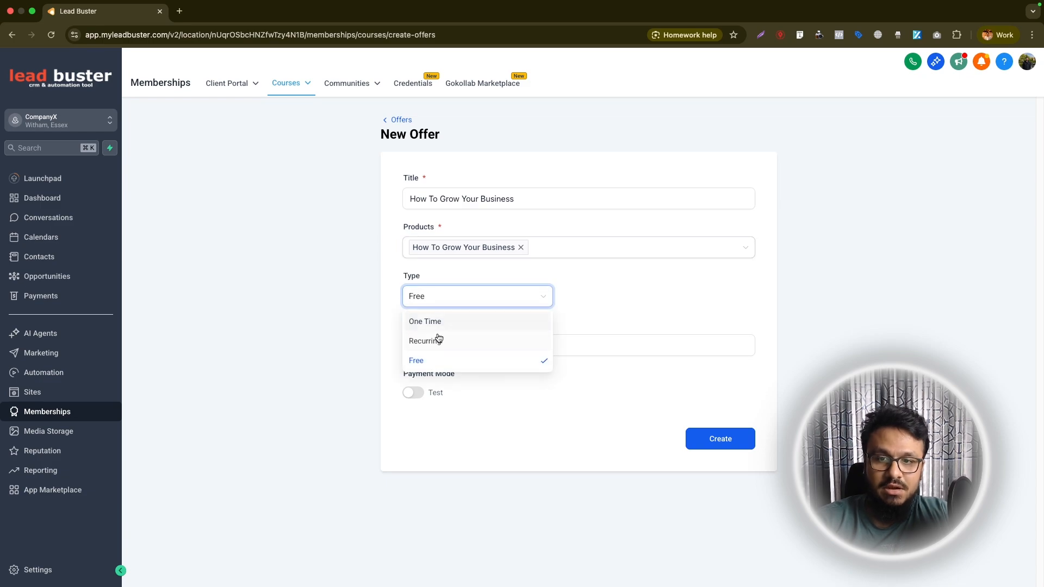
pyautogui.click(415, 360)
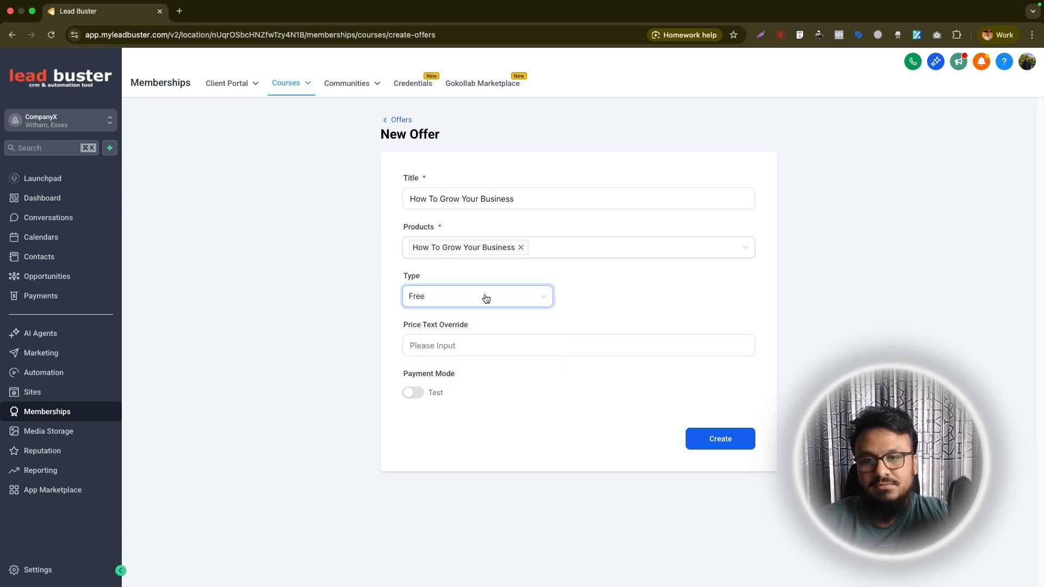
pyautogui.moveTo(486, 298)
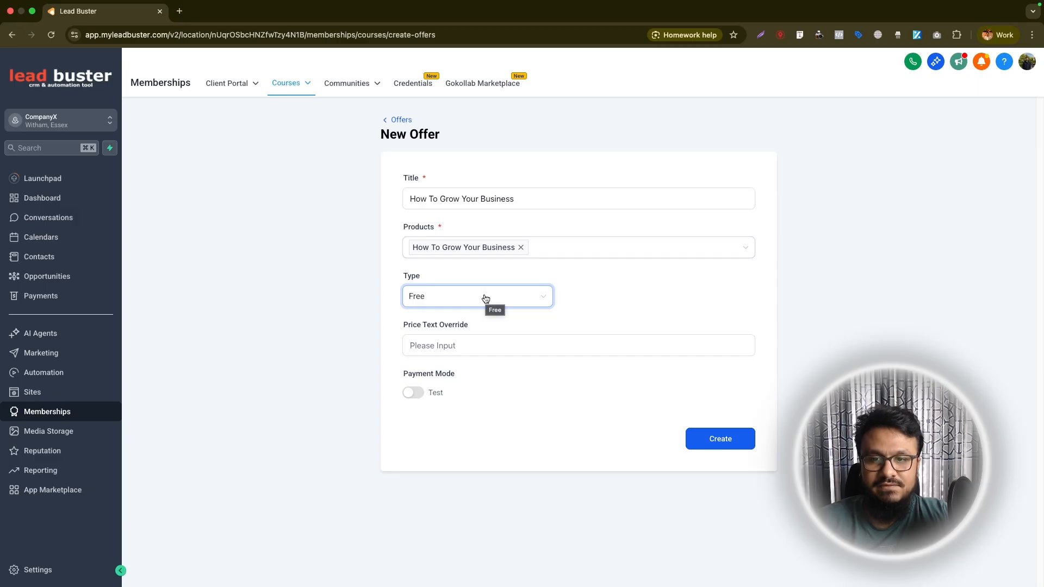
pyautogui.moveTo(458, 301)
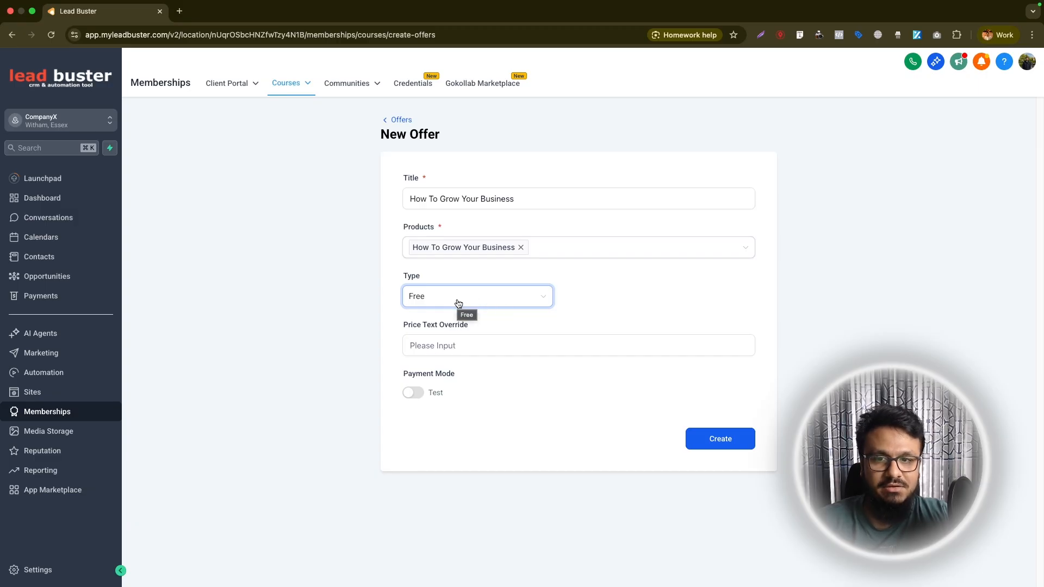
pyautogui.moveTo(551, 275)
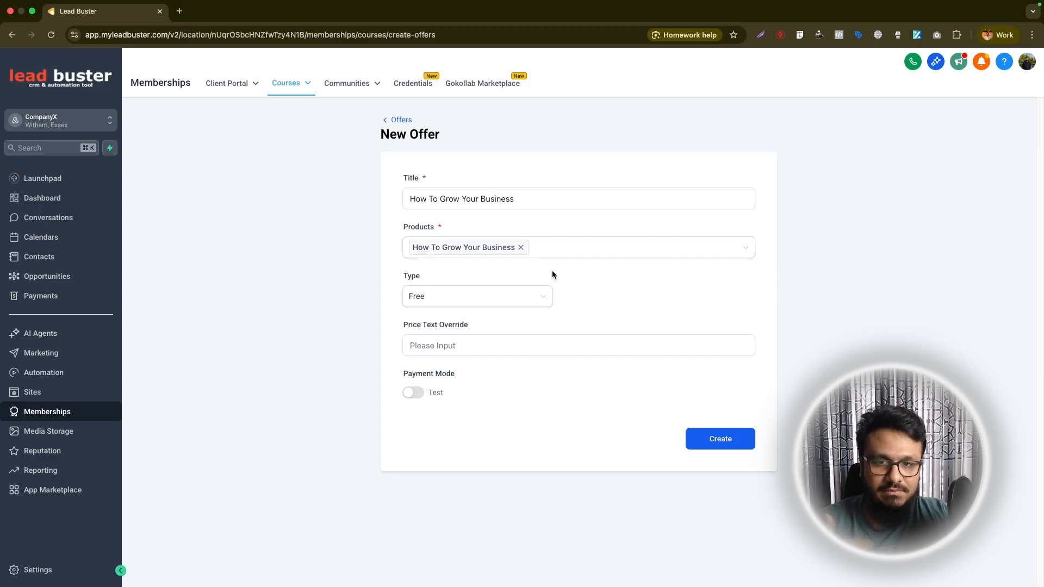
# Create the offer in Live payment mode, set its status to Published and save.
pyautogui.click(413, 393)
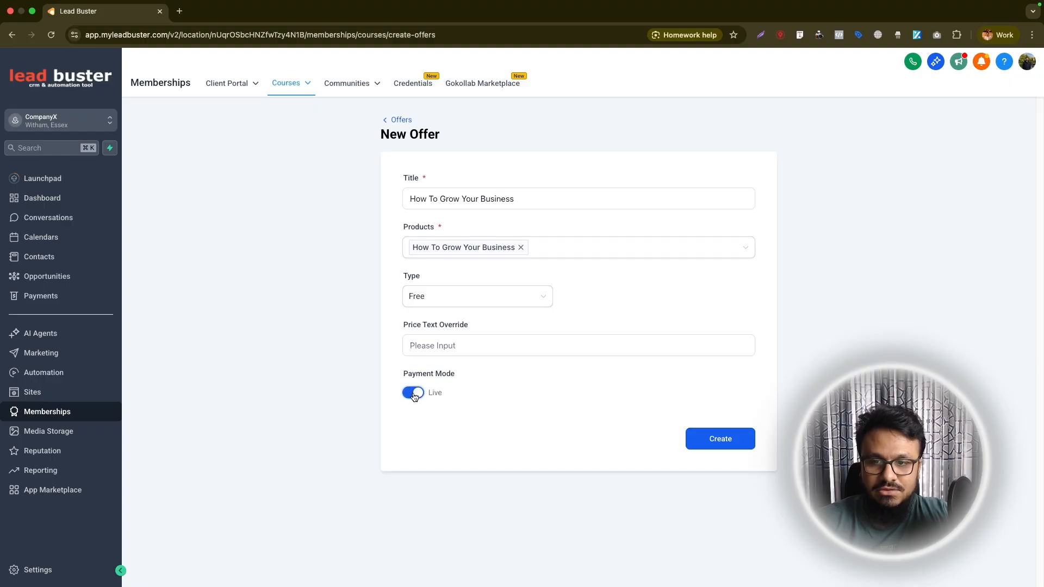
pyautogui.click(720, 438)
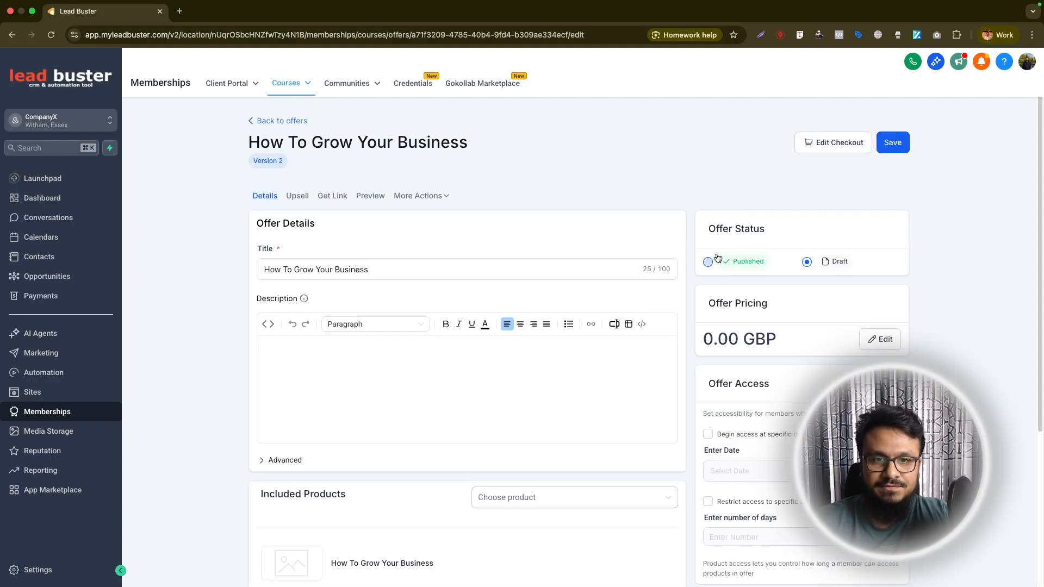
pyautogui.click(708, 261)
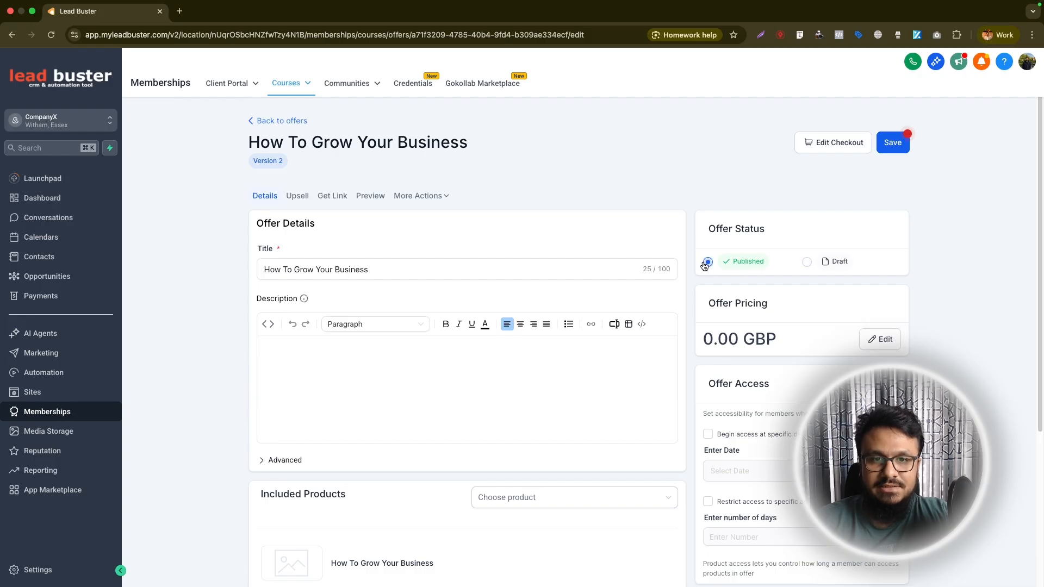
pyautogui.click(891, 141)
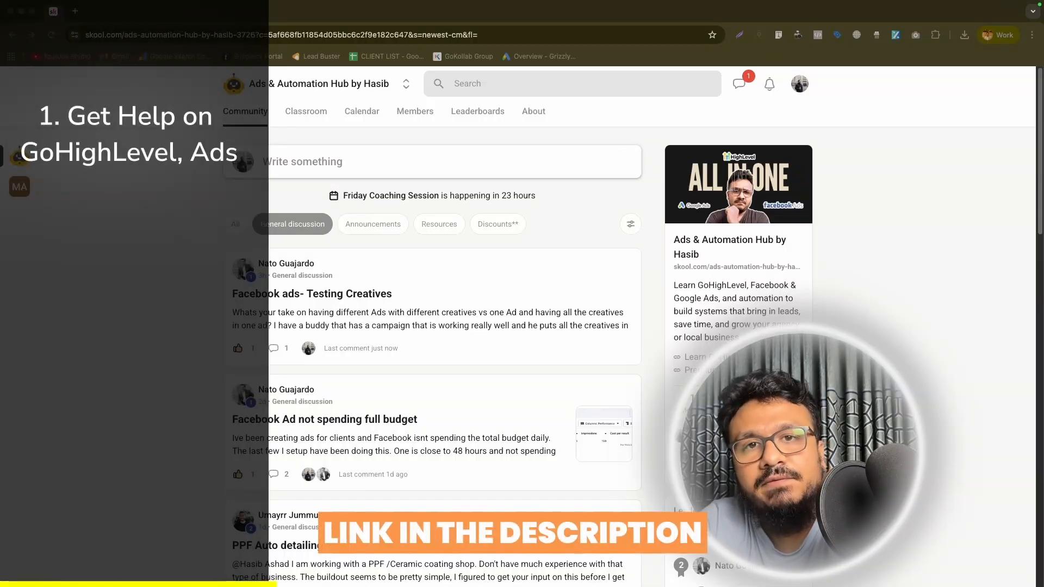
# Browse the Skool community's Calendar, Classroom and About pages.
pyautogui.click(361, 110)
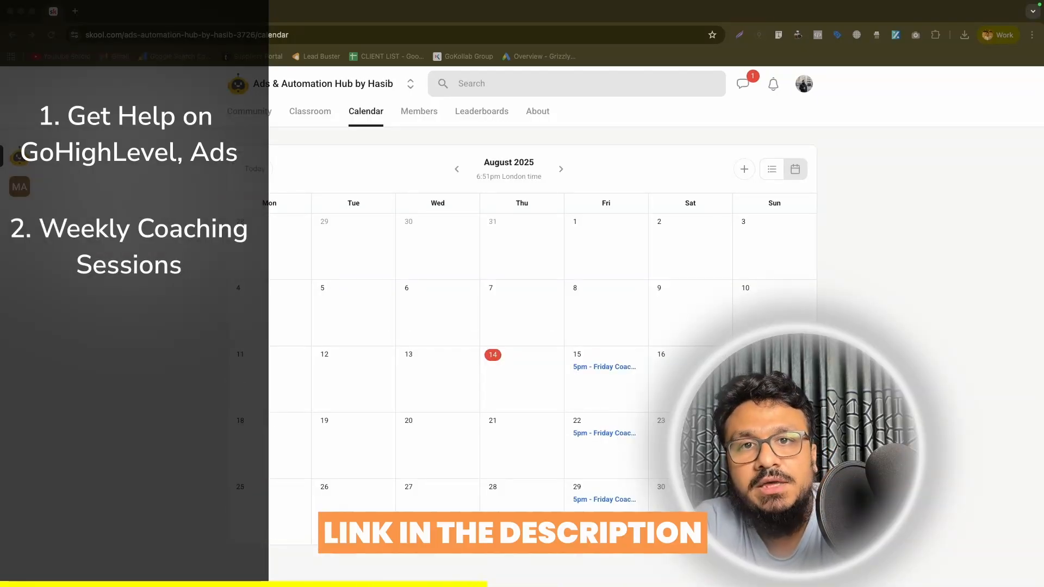
pyautogui.click(306, 111)
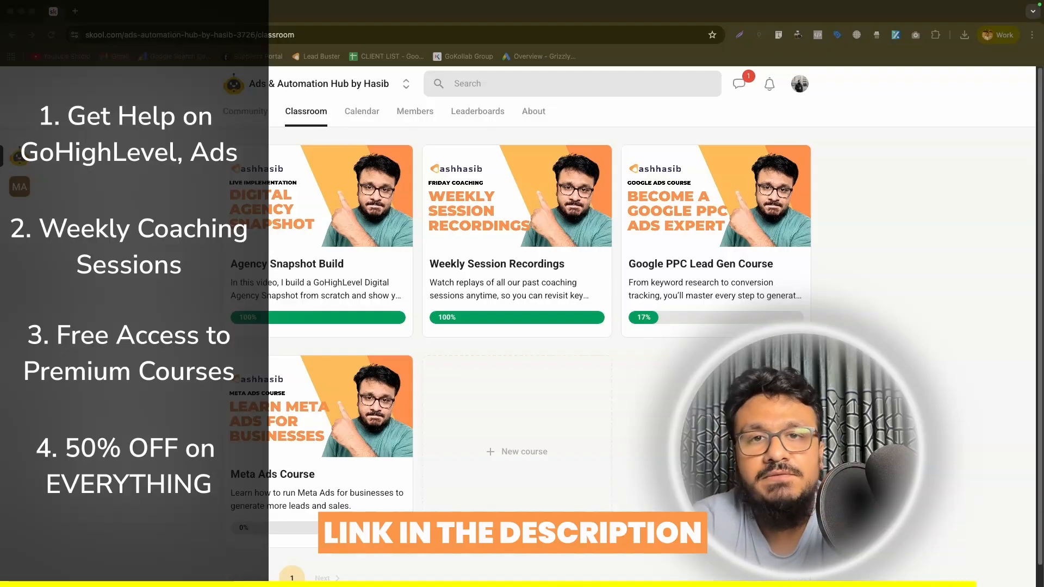
pyautogui.click(533, 111)
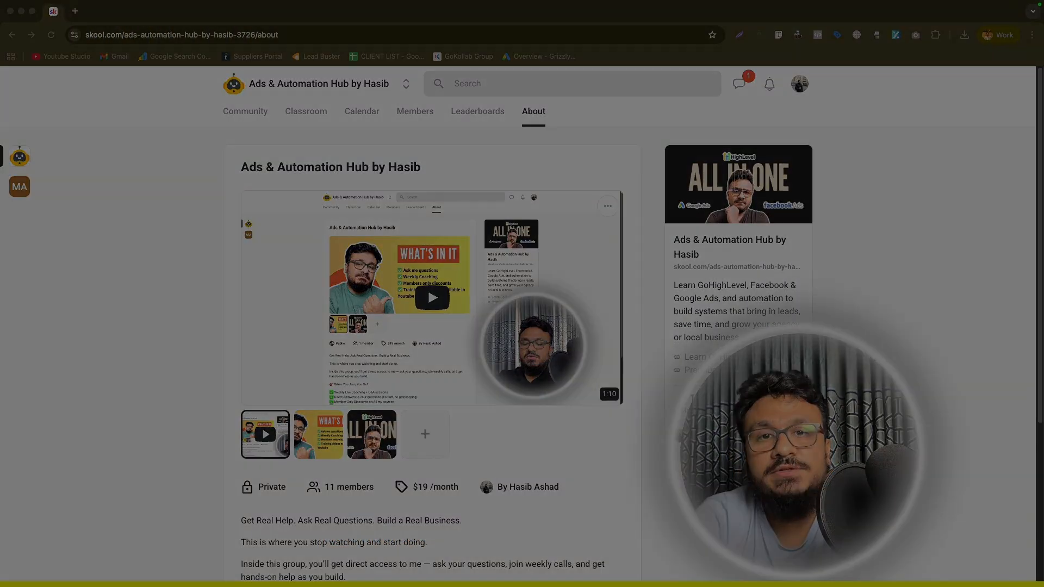
pyautogui.click(100, 11)
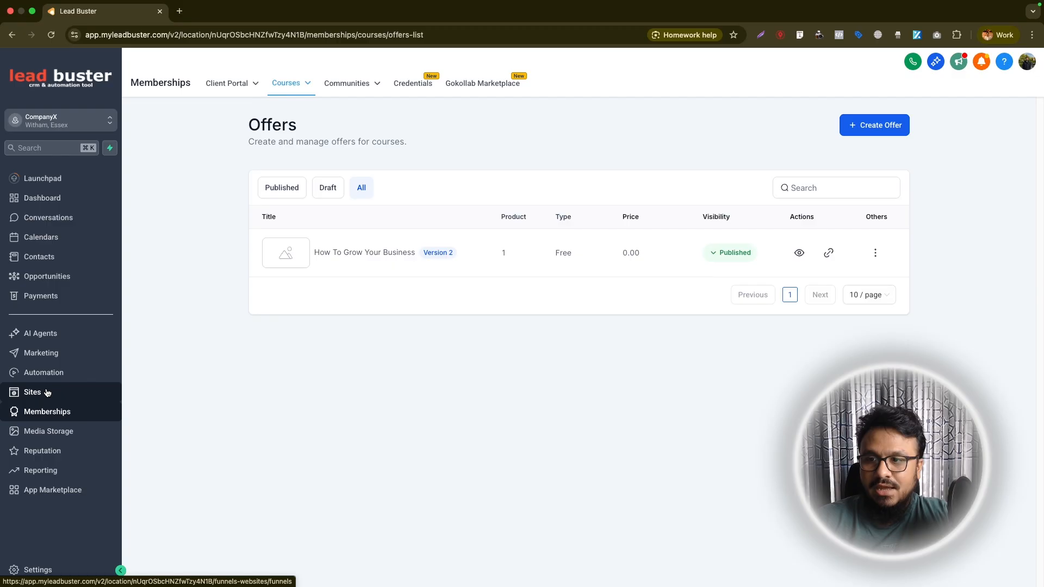
# Show the Client Portal course email notifications with all five email types enabled.
pyautogui.click(32, 393)
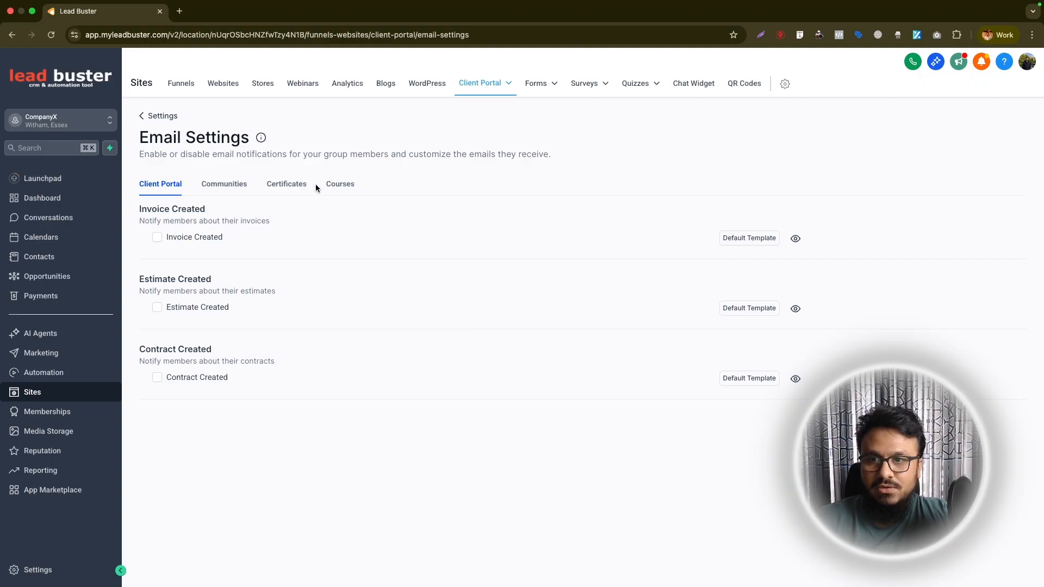
pyautogui.click(340, 184)
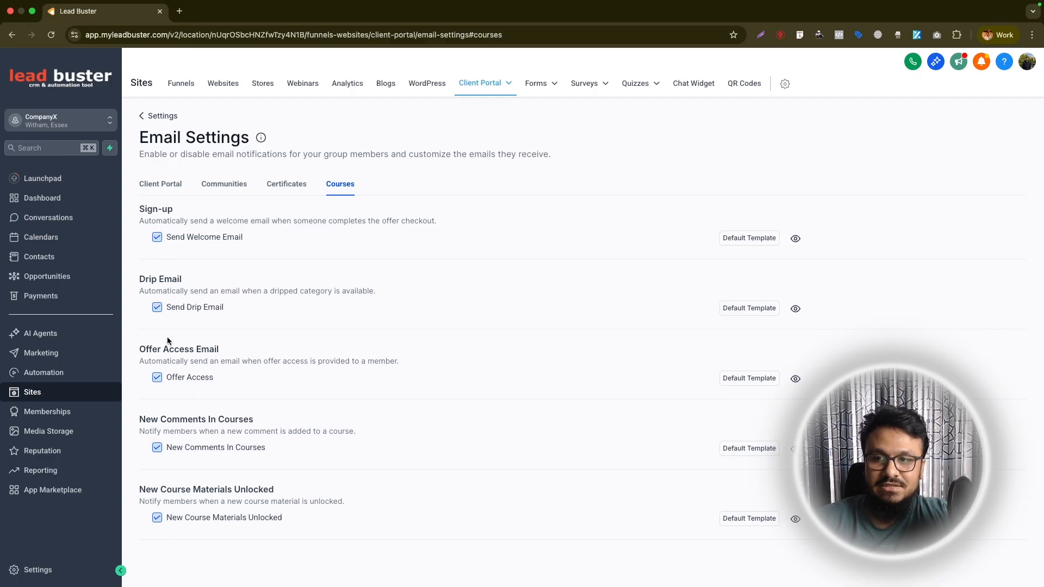
pyautogui.moveTo(47, 275)
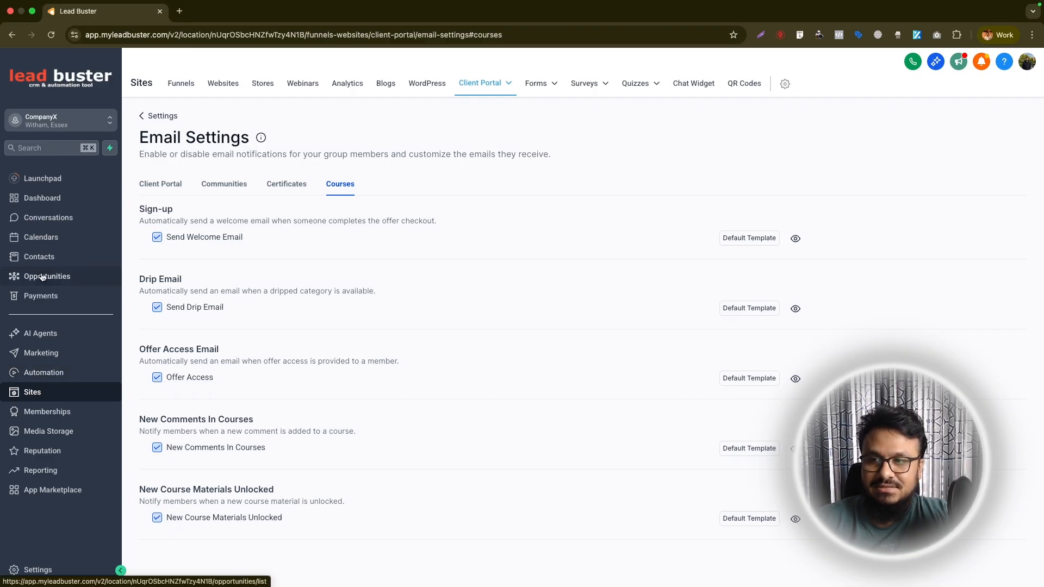
pyautogui.click(39, 256)
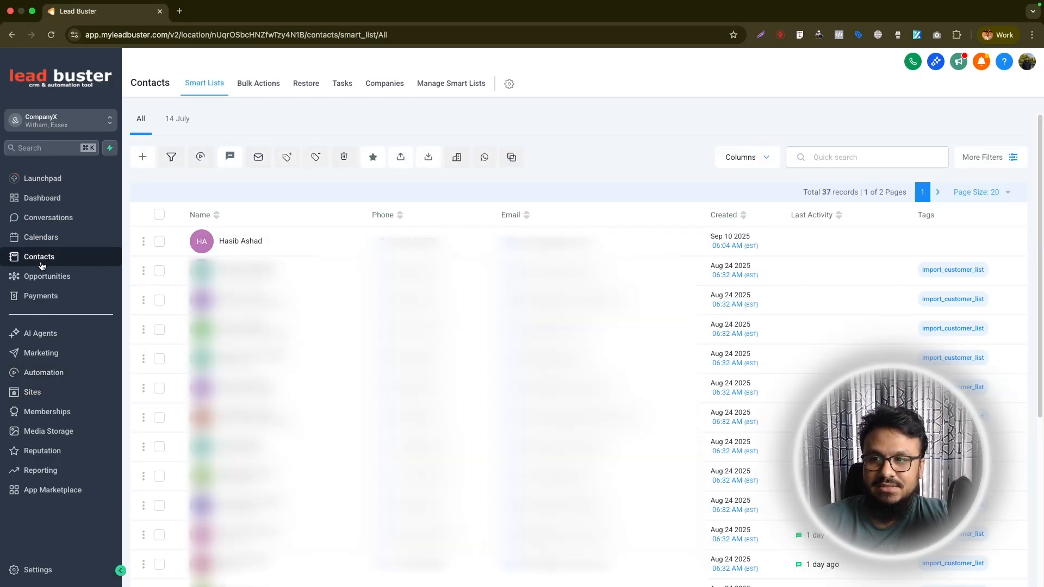
pyautogui.click(240, 241)
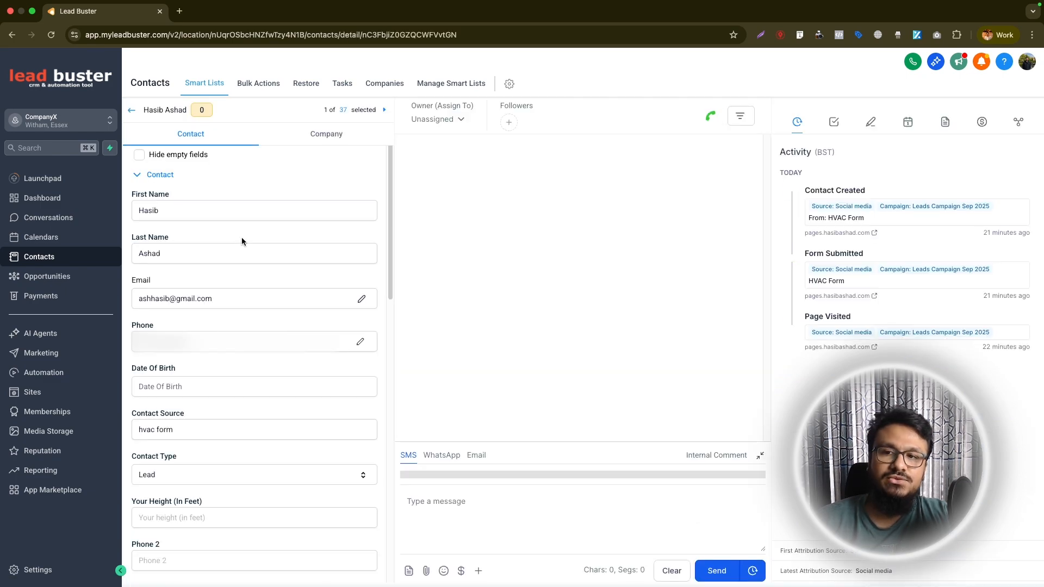
pyautogui.click(407, 454)
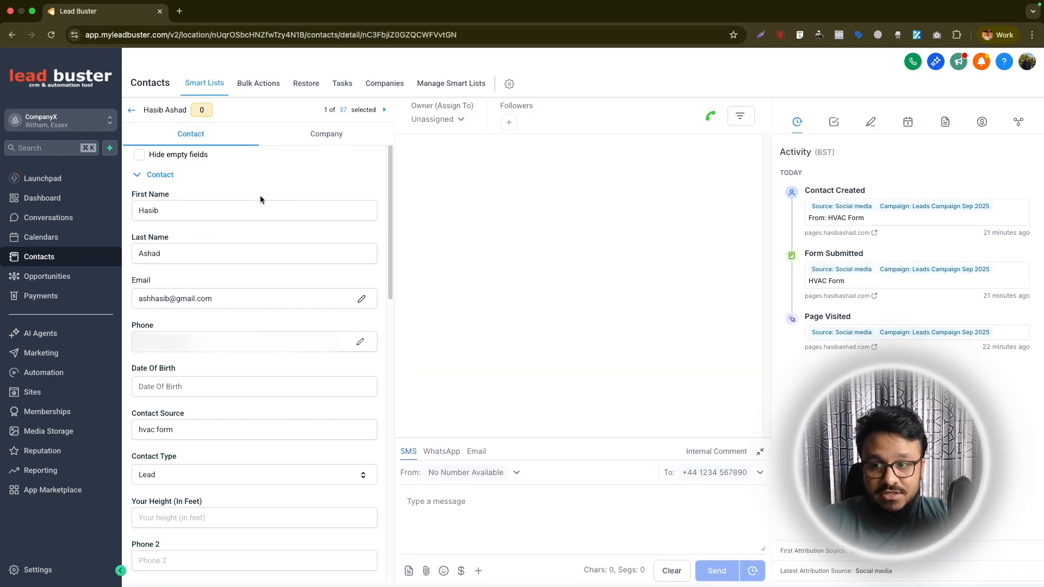
pyautogui.moveTo(396, 269)
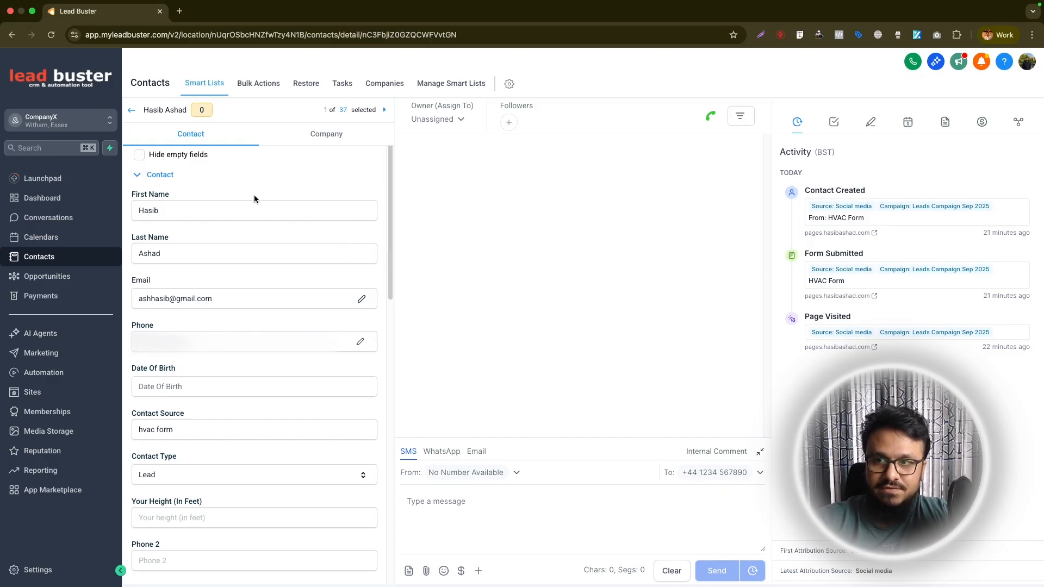
pyautogui.scroll(-3)
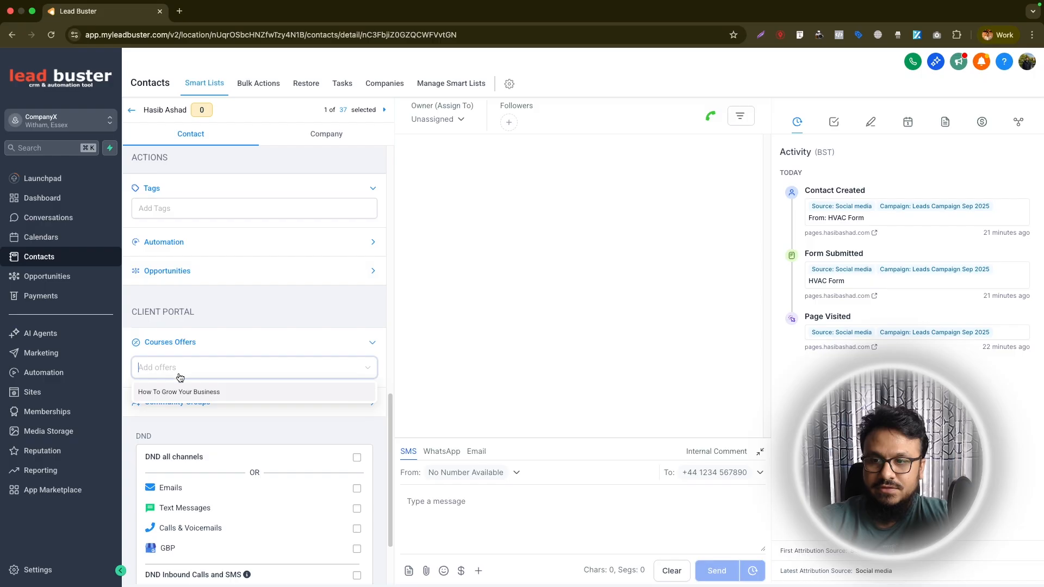
pyautogui.click(178, 392)
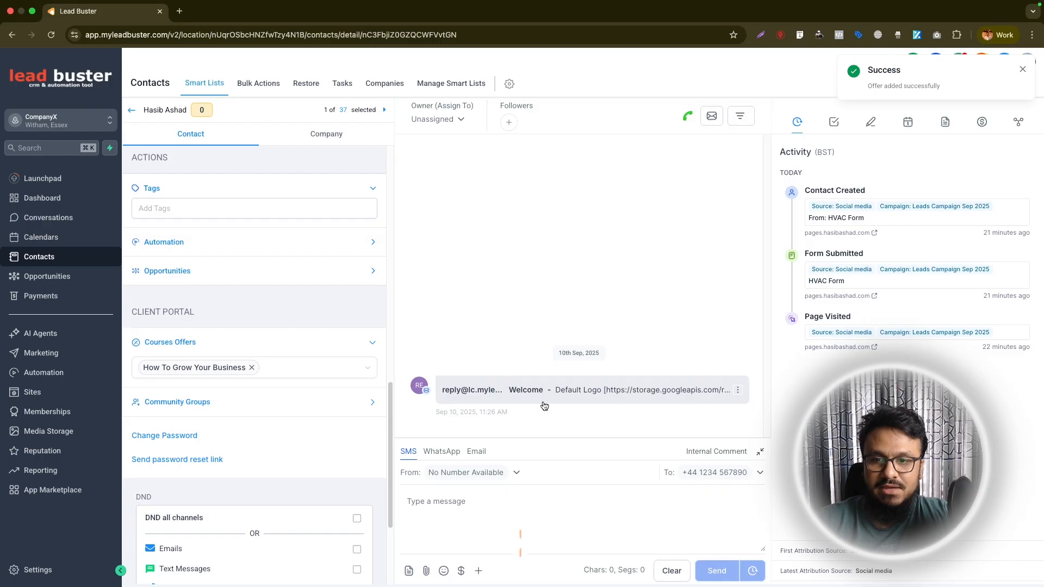
pyautogui.click(588, 389)
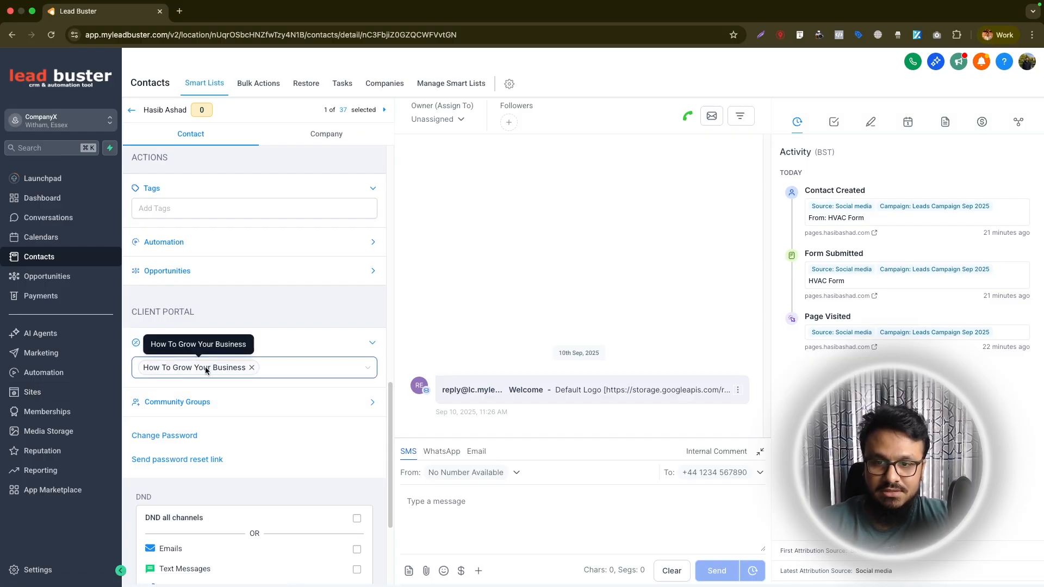
pyautogui.scroll(3)
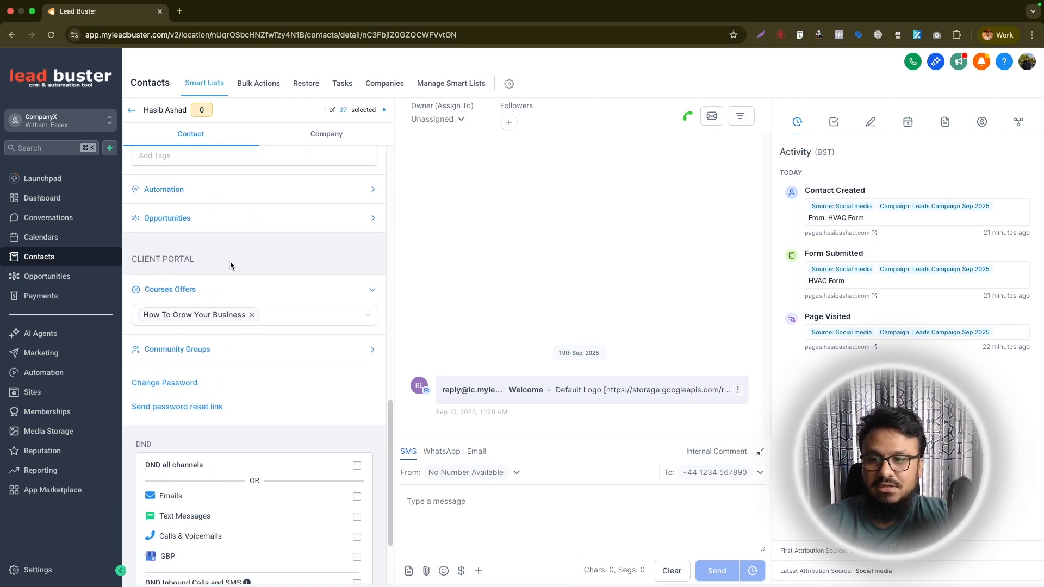
pyautogui.moveTo(186, 280)
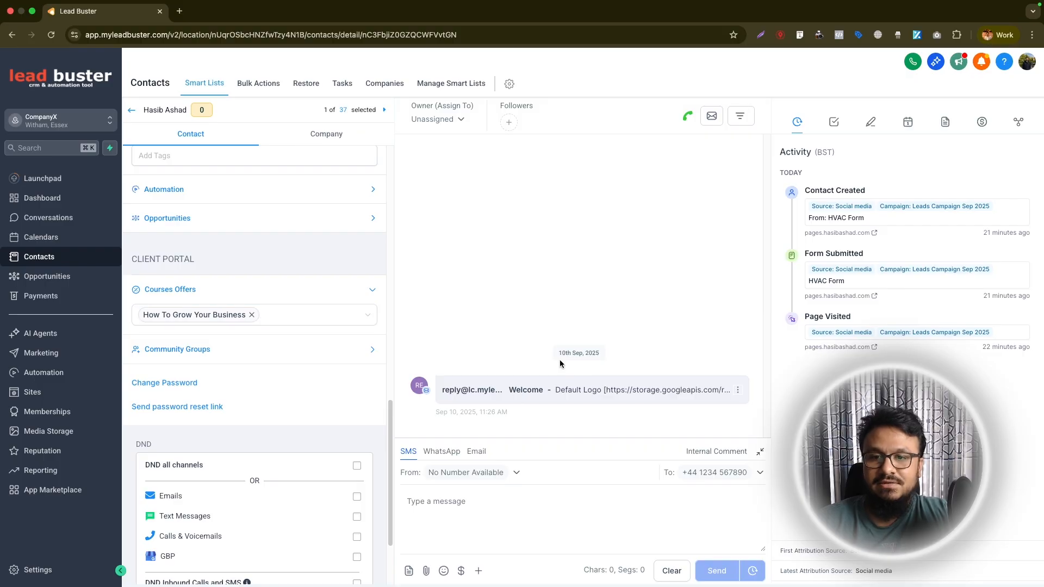
pyautogui.moveTo(420, 386)
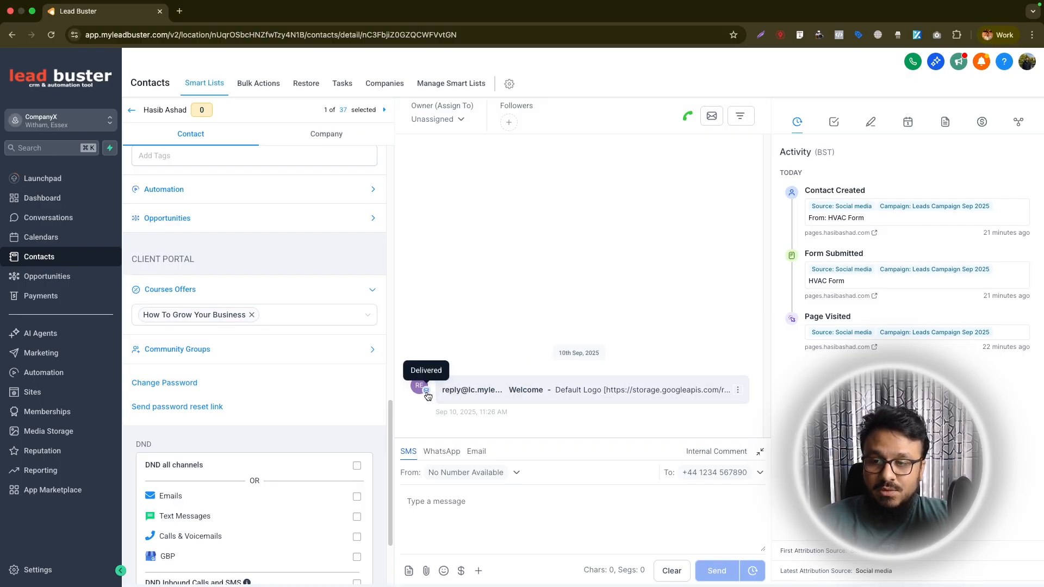
pyautogui.moveTo(419, 386)
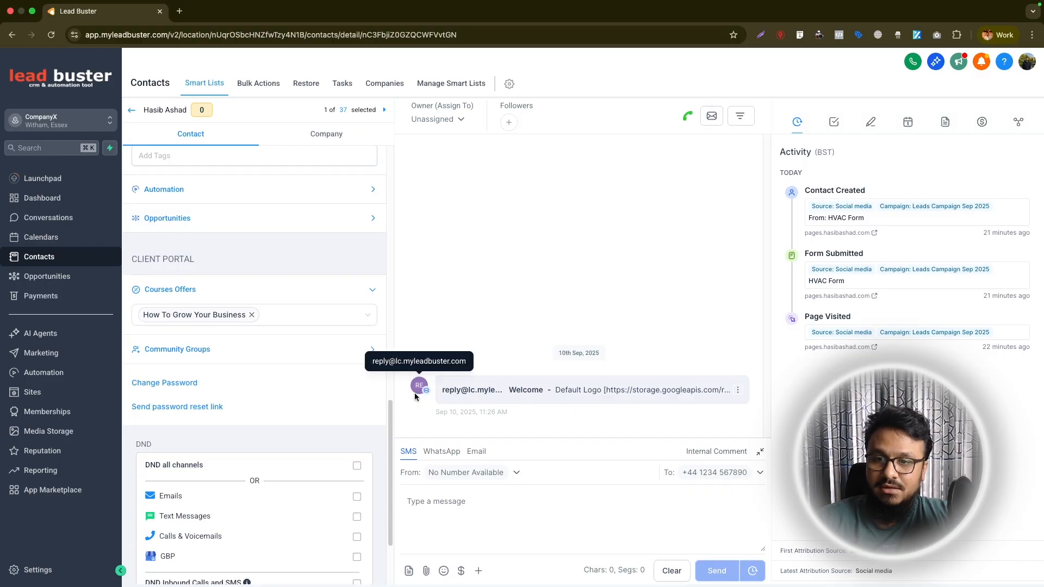